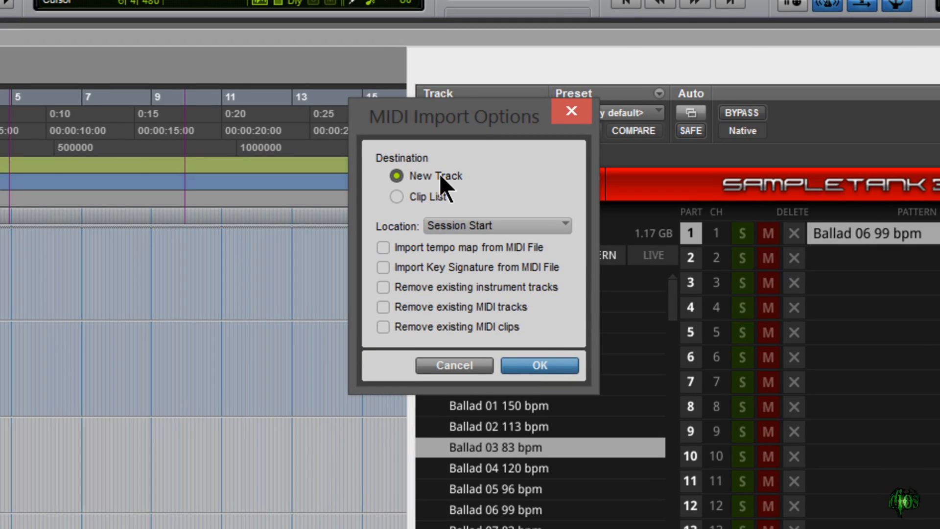
Import the SampleTank pattern onto a new track, removing existing MIDI tracks
left_click(396, 197)
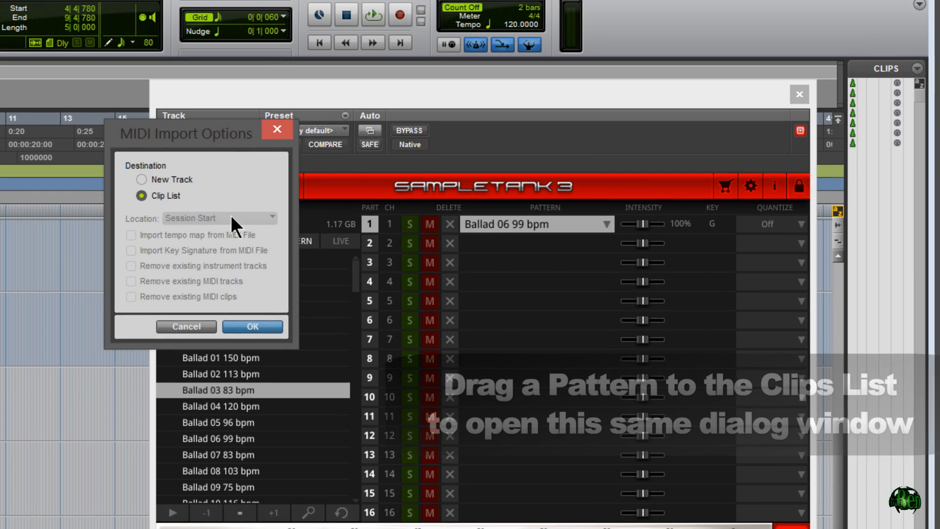
left_click(141, 180)
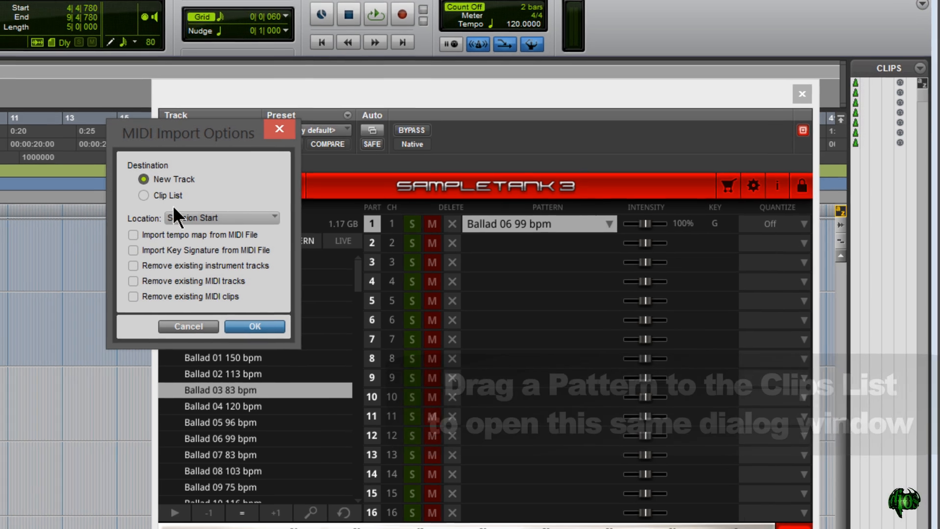
left_click(220, 217)
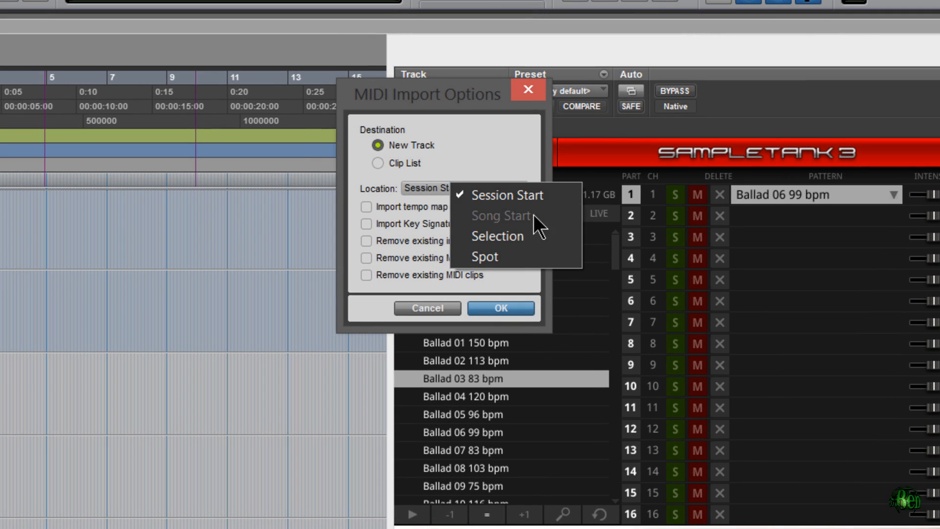
left_click(378, 162)
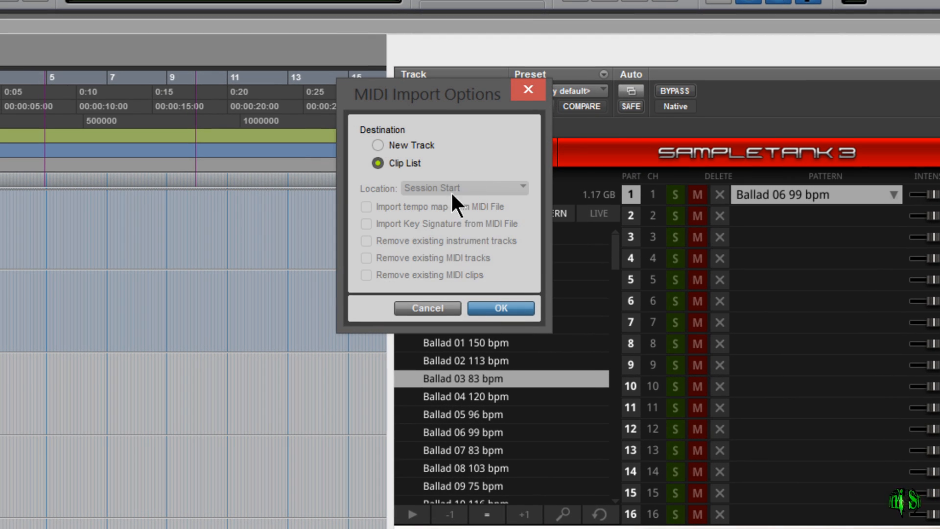
left_click(378, 145)
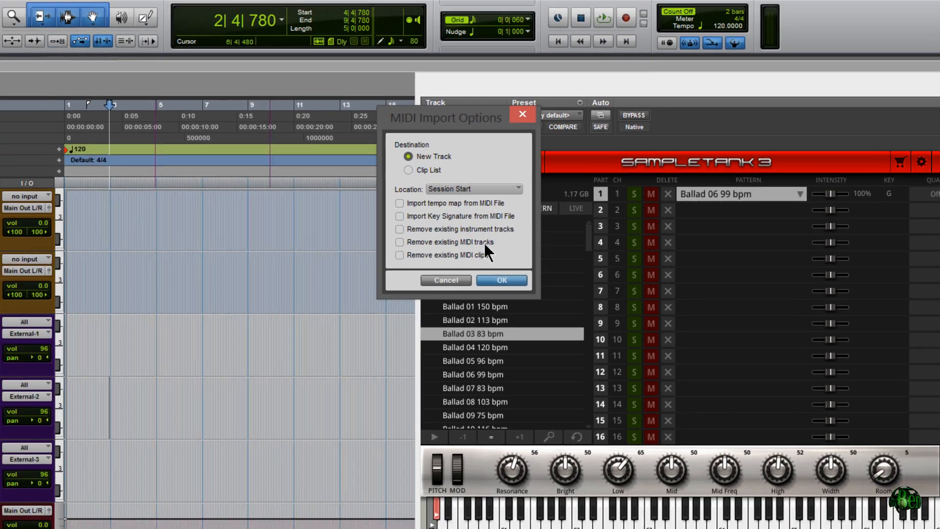
left_click(424, 229)
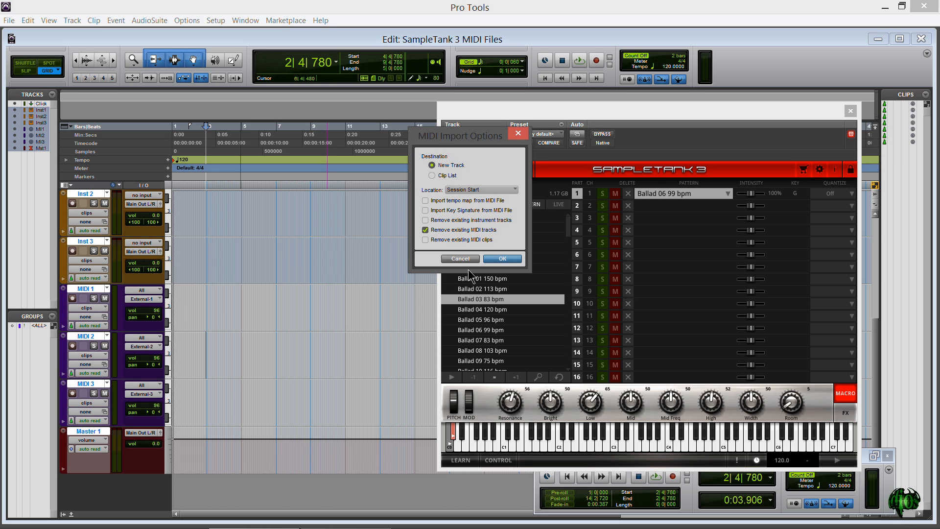
left_click(502, 259)
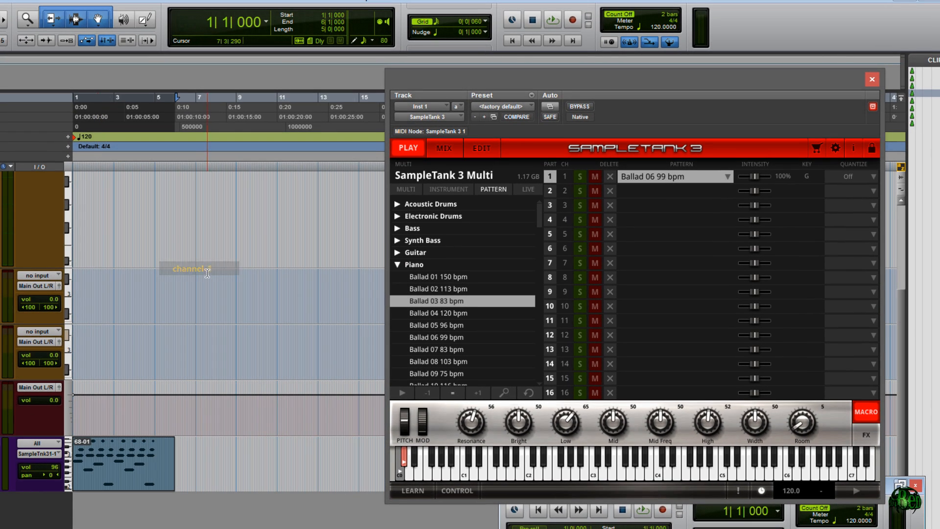
Show SampleTank's loaded instruments per part, with Grand Piano 1 in part 1
left_click(448, 189)
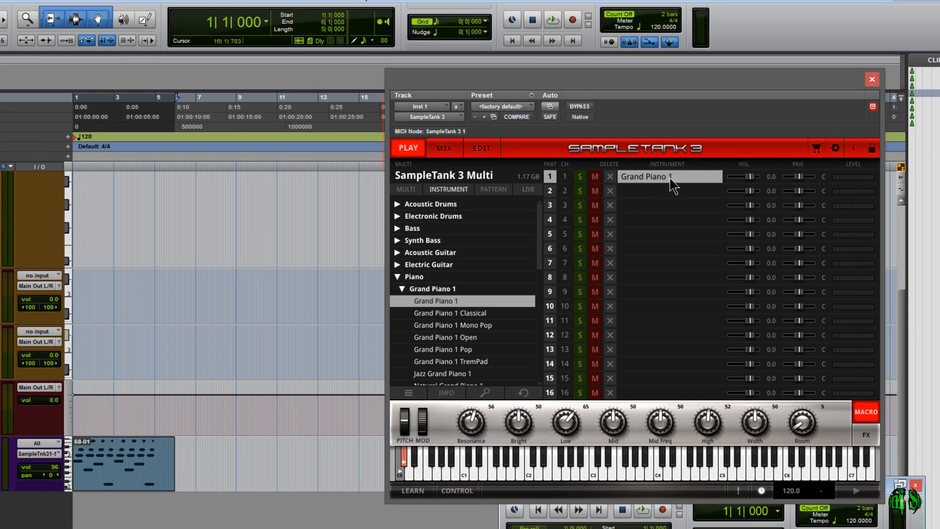
left_click(493, 189)
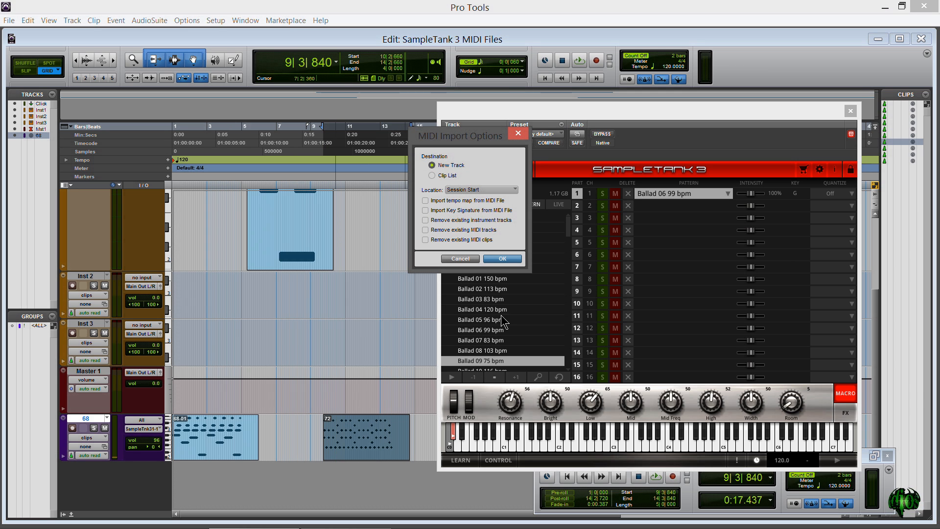
Dismiss the MIDI Import Options dialog after dropping a second piano pattern
left_click(502, 259)
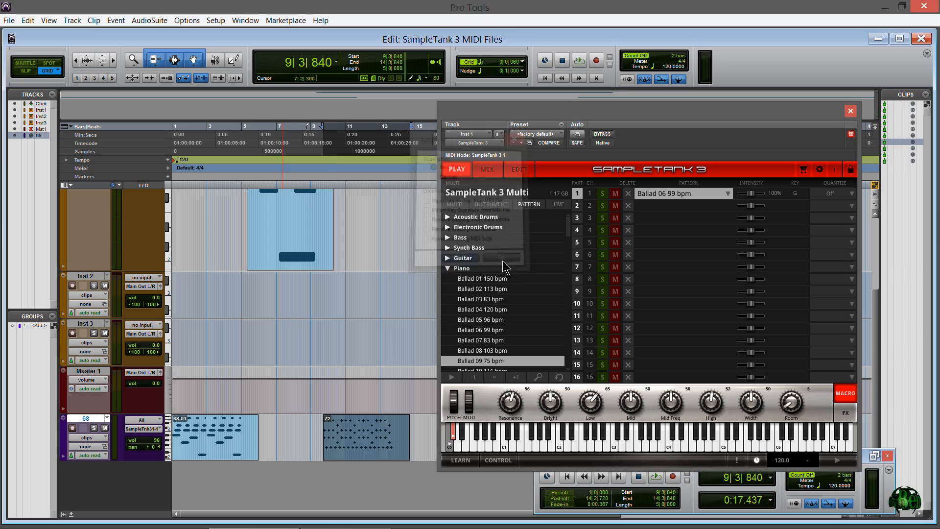